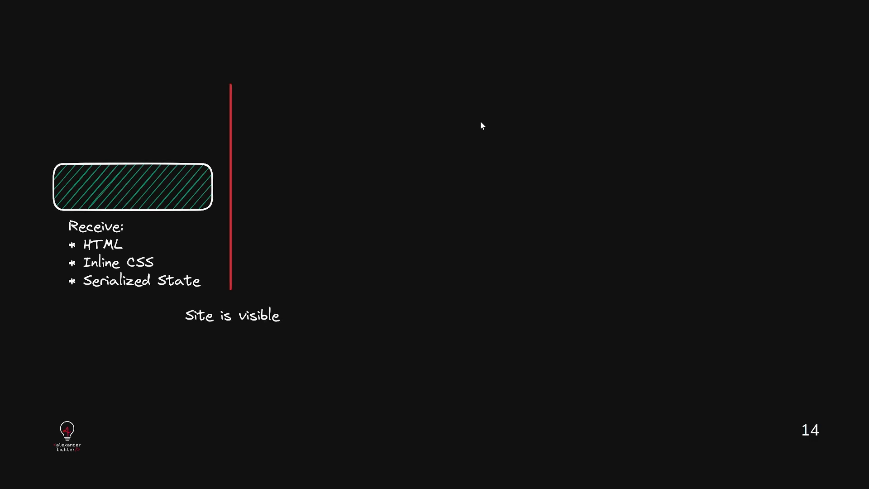
Advance two slides, past the hydration timeline to the Islands Architecture article
key(Right)
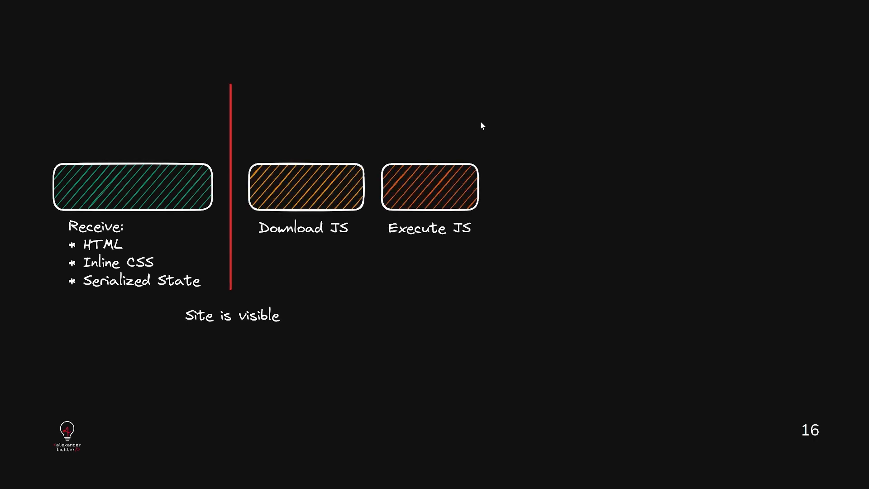
key(Right)
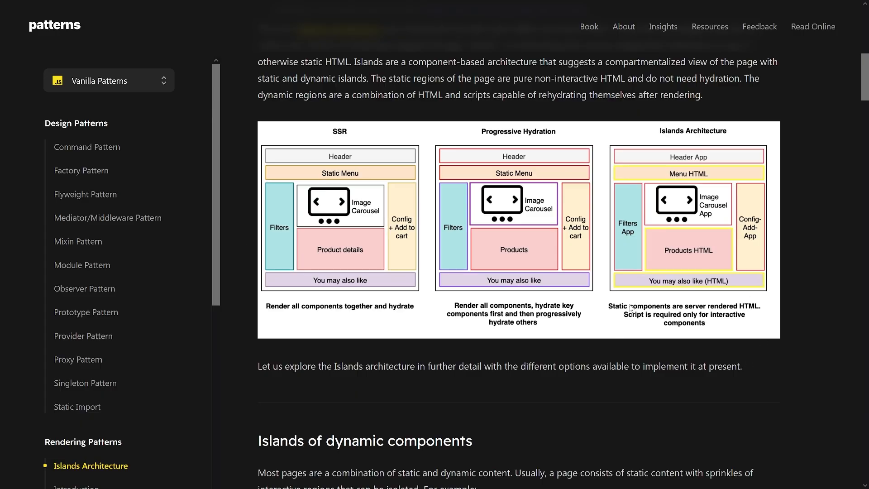
mouse_move(336, 234)
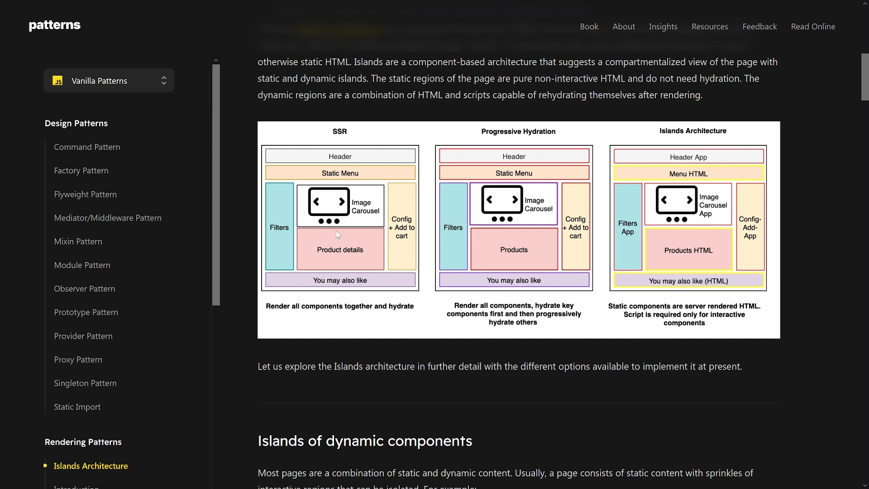
mouse_move(787, 111)
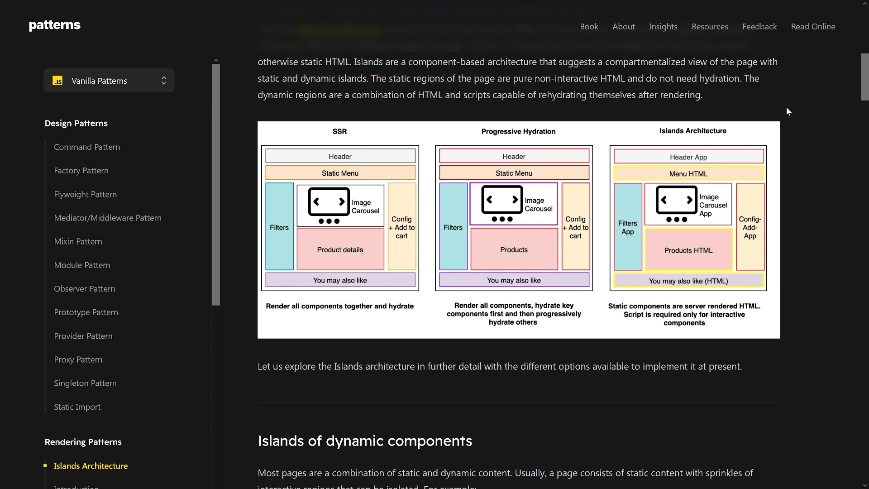
mouse_move(427, 136)
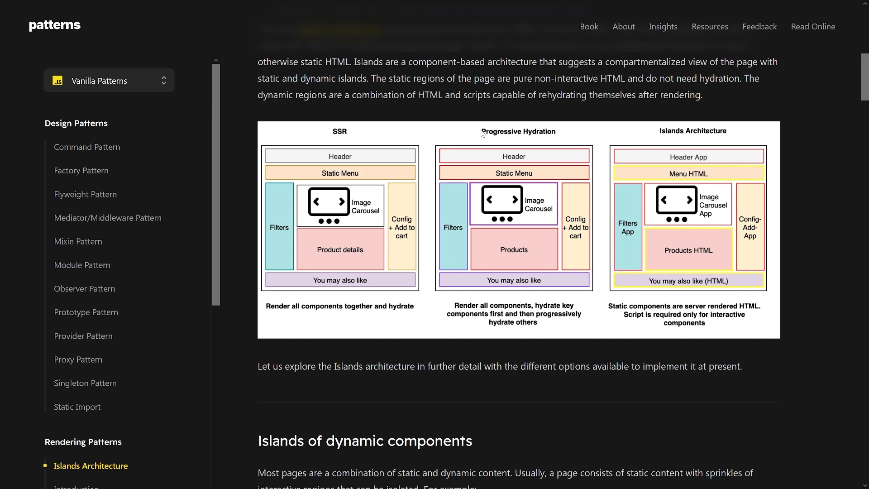
mouse_move(543, 234)
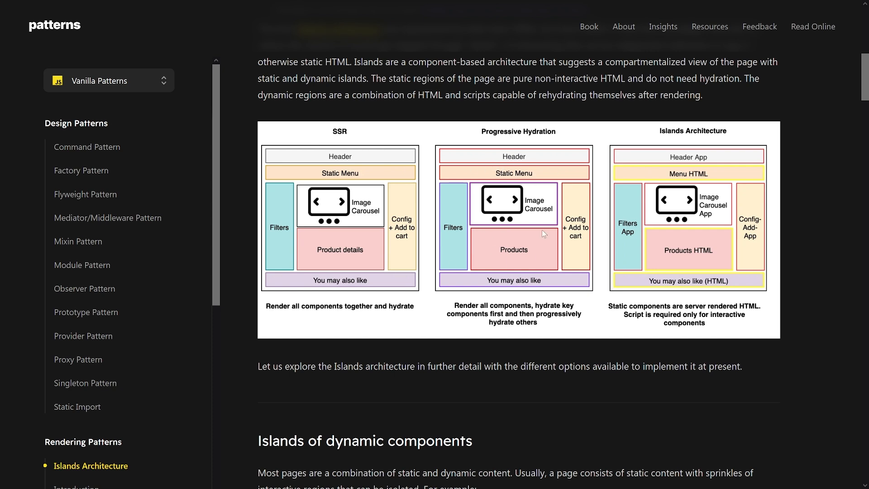
mouse_move(771, 157)
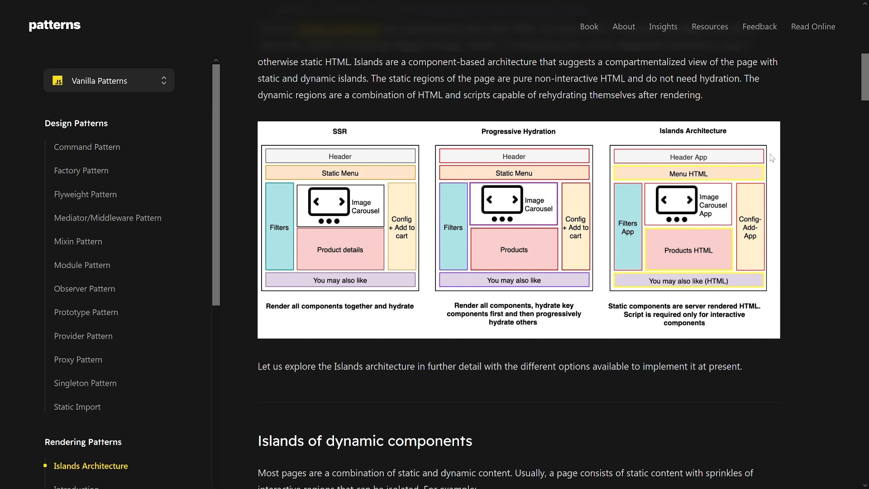
mouse_move(771, 156)
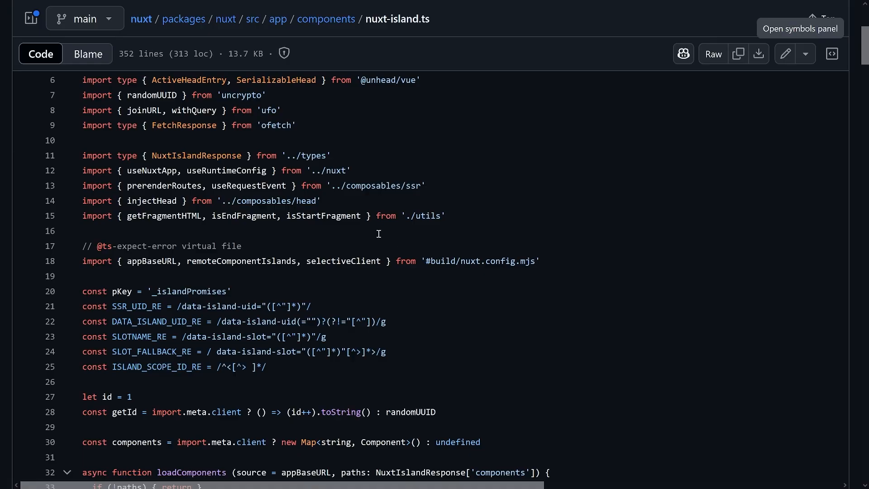
mouse_move(366, 203)
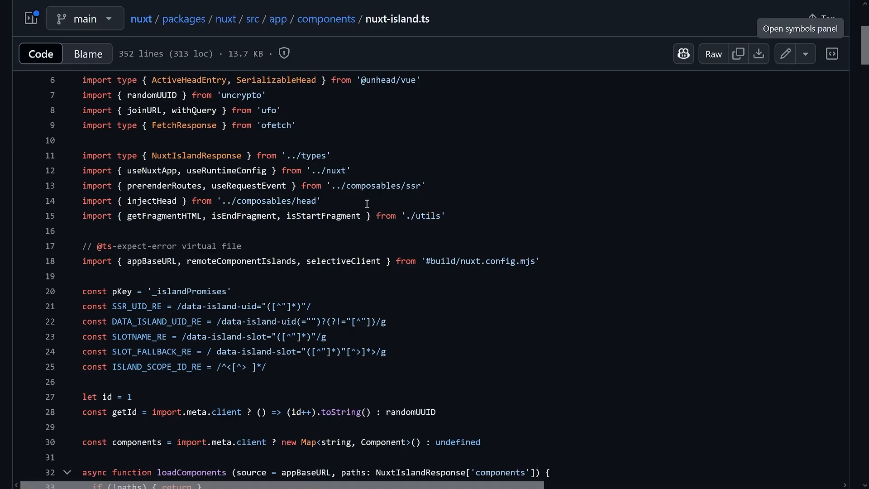
mouse_move(412, 159)
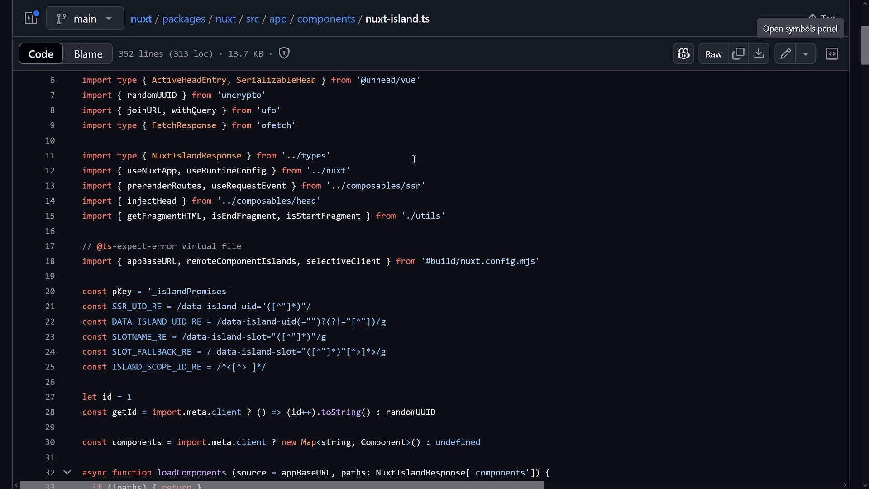
mouse_move(340, 199)
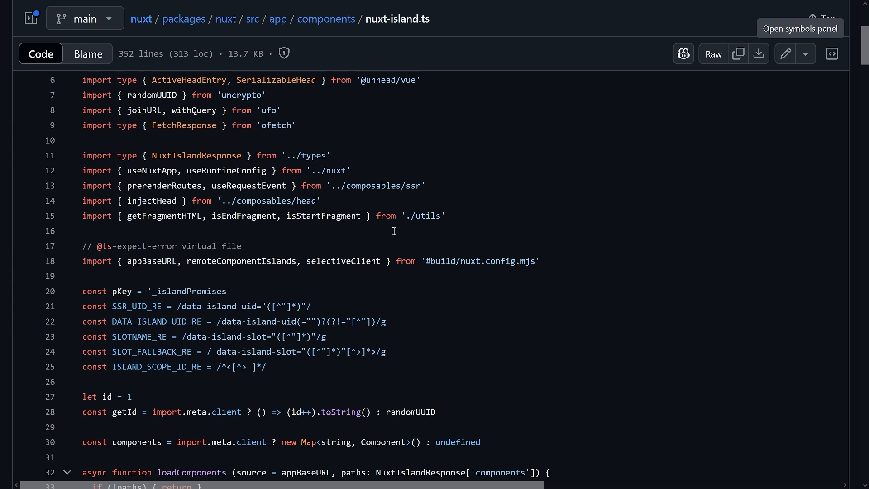
mouse_move(209, 210)
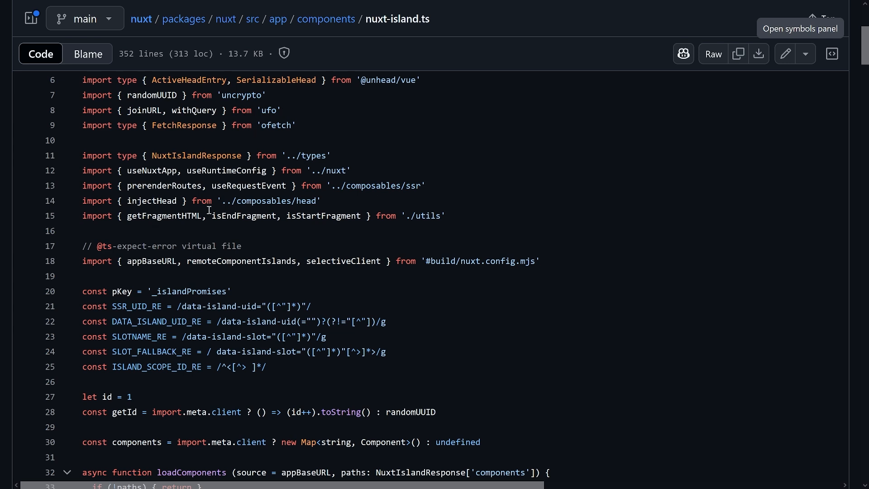
mouse_move(242, 332)
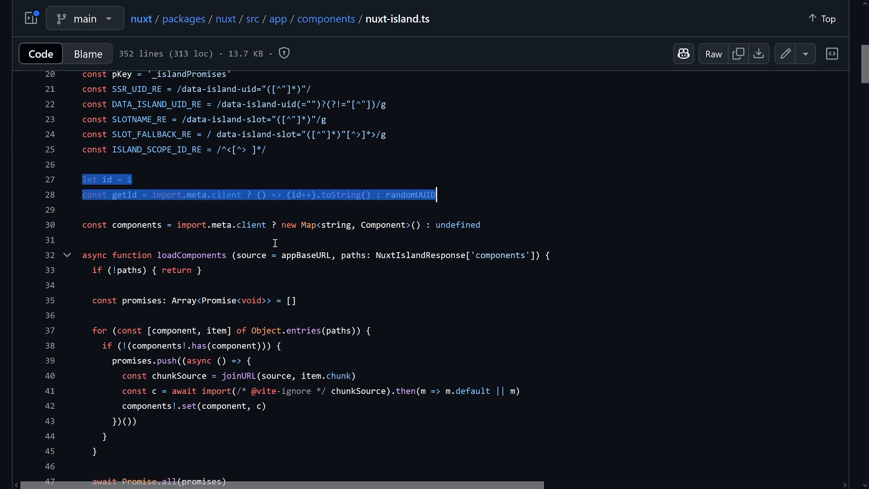
mouse_move(200, 245)
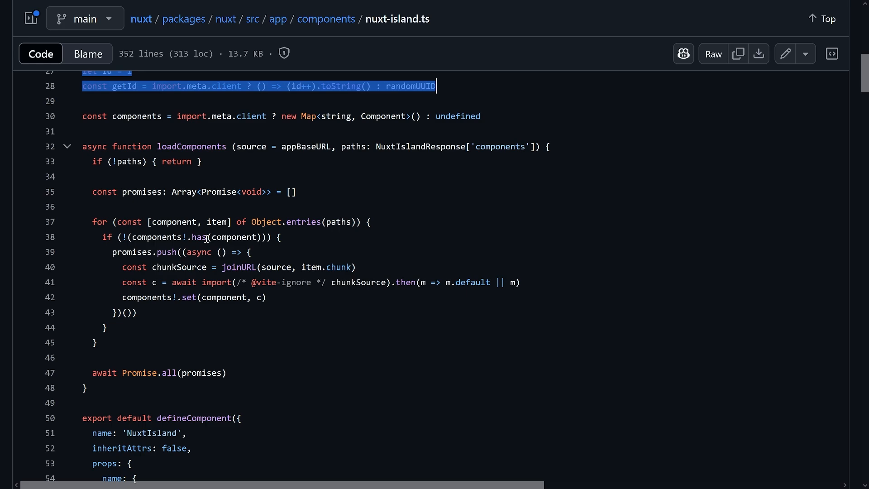
Scroll nuxt-island.ts down through loadComponents and setup
scroll(down, 3)
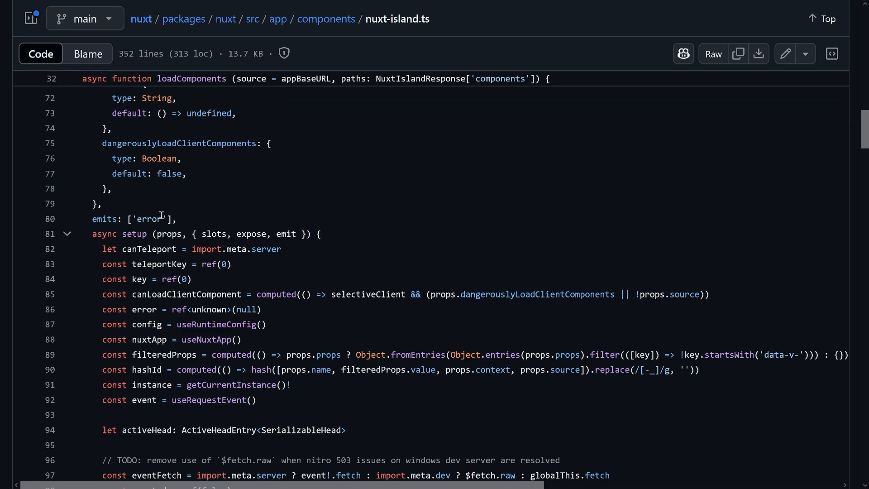
scroll(down, 3)
text(fetch)
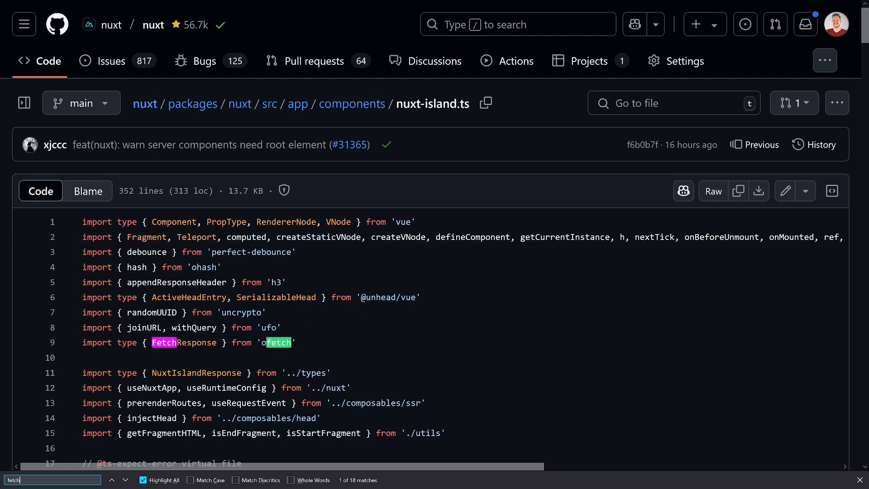
Jump to the eventFetch definition at line 97 and show its references
click(125, 479)
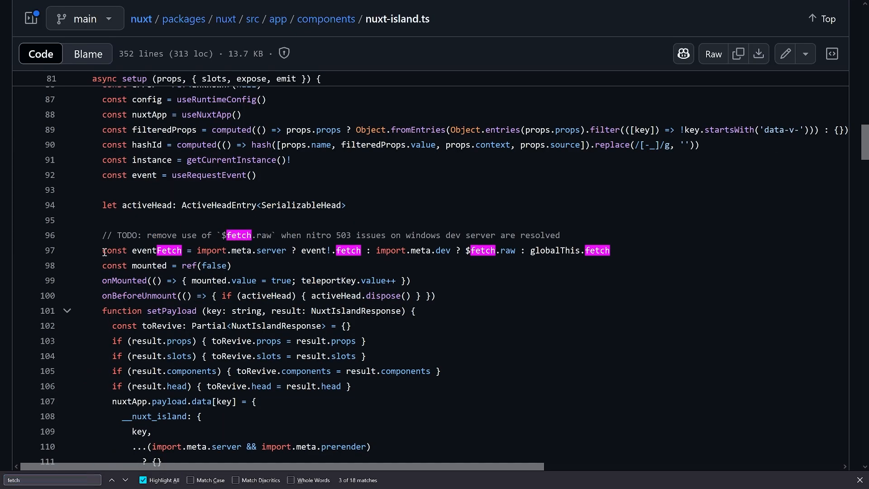
drag(103, 250, 349, 250)
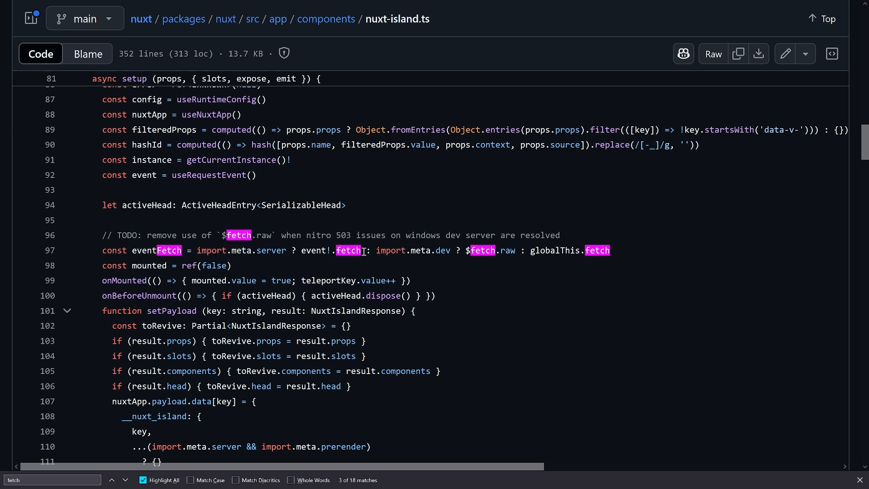
mouse_move(287, 235)
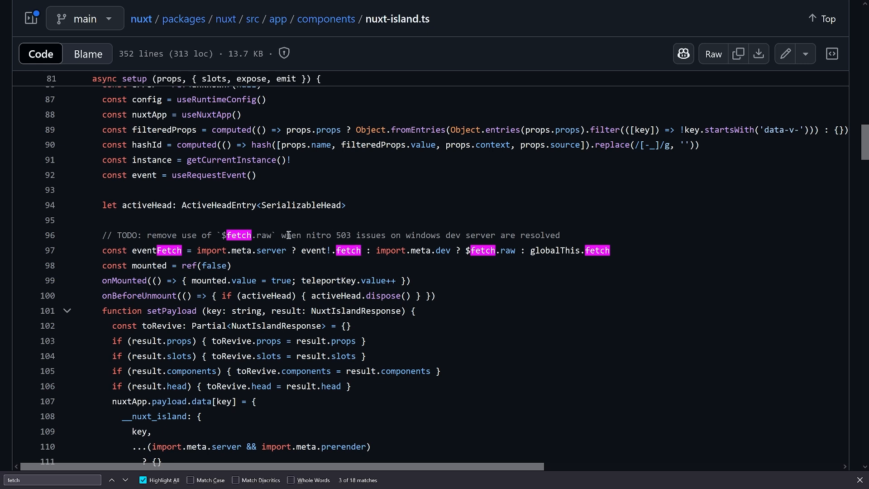
mouse_move(354, 238)
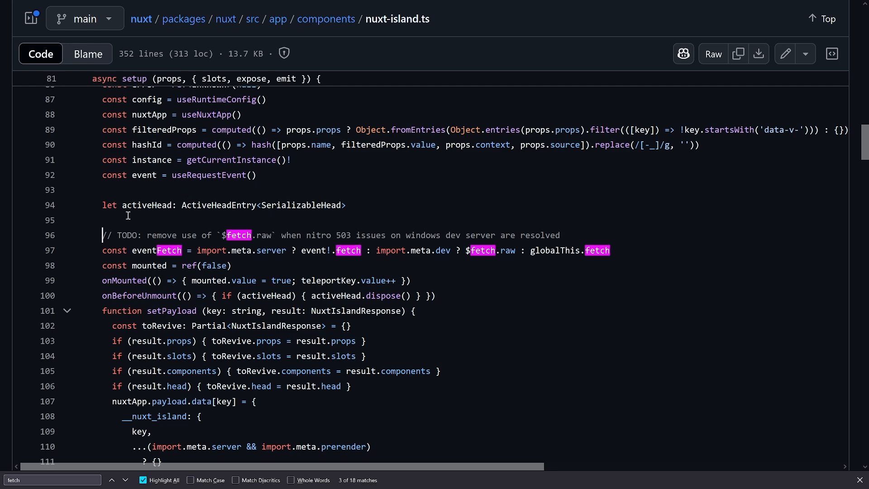
click(159, 249)
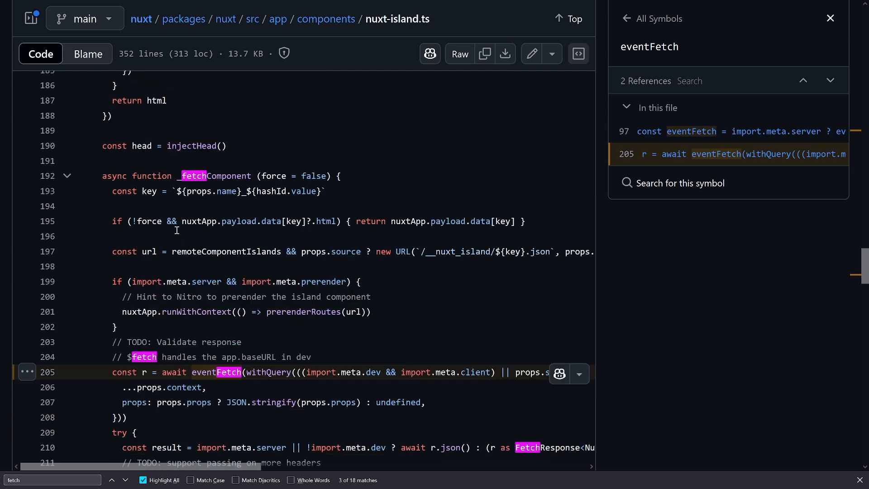
Scroll down to _fetchComponent, where the /__nuxt_island/ URL is built and fetched
scroll(down, 3)
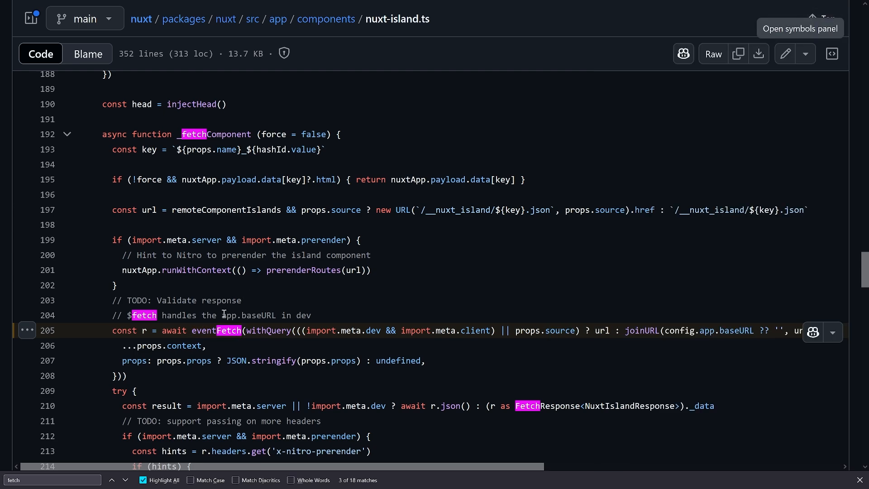
mouse_move(495, 348)
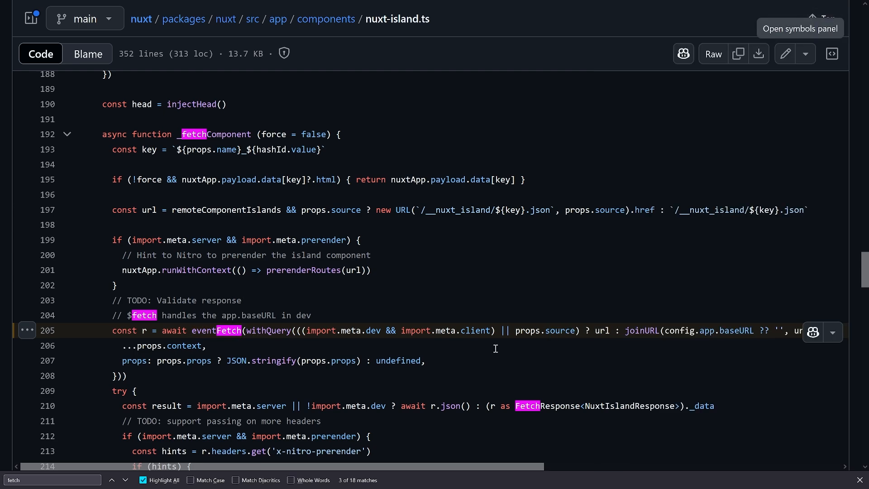
scroll(down, 3)
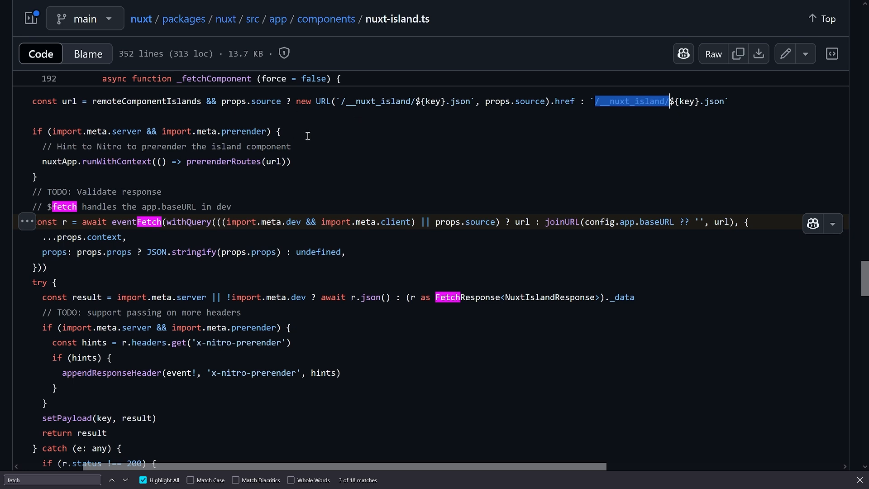
mouse_move(327, 133)
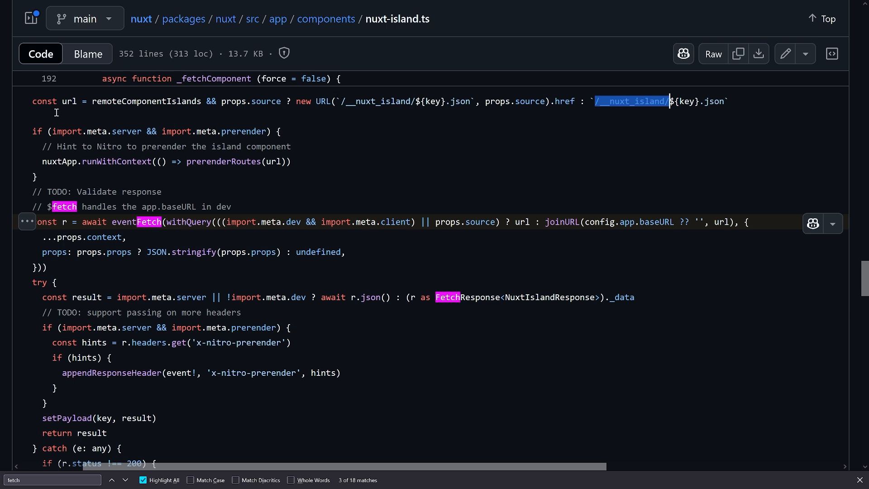
mouse_move(671, 229)
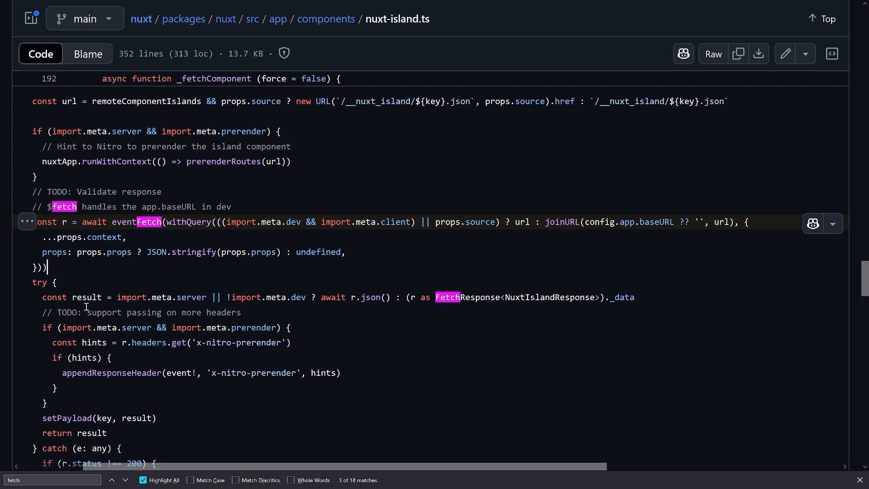
scroll(down, 3)
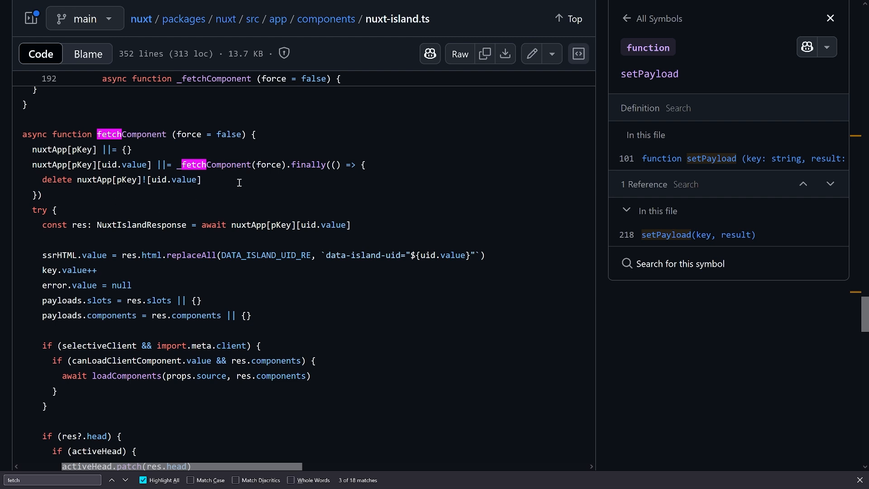
mouse_move(29, 158)
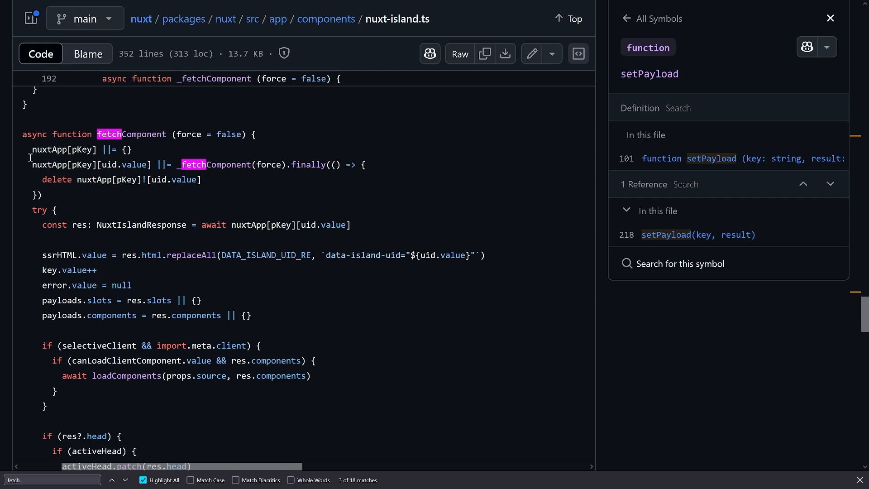
Look up NuxtIslandResponse and ssrHTML's 8 references, then scroll to the render function
click(141, 224)
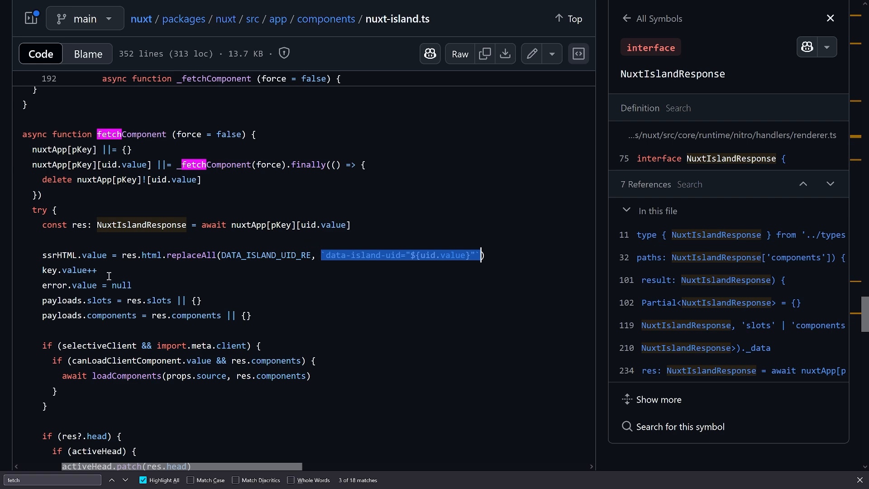
double_click(59, 255)
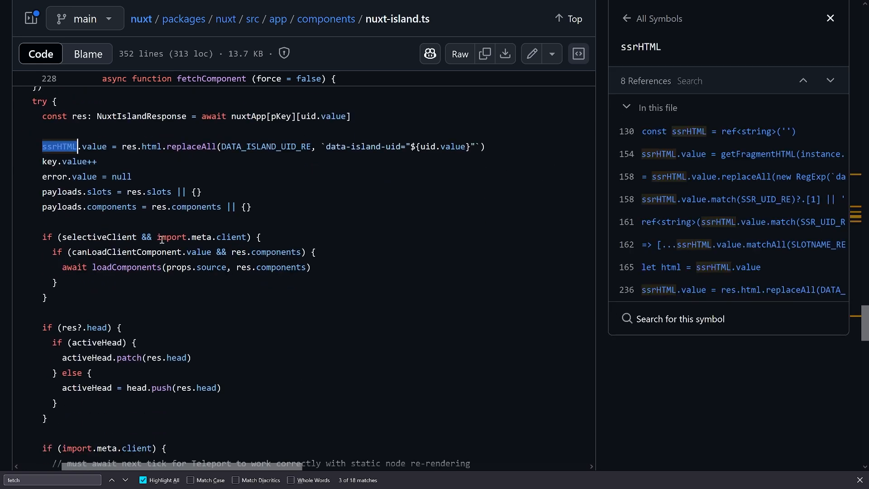
scroll(down, 3)
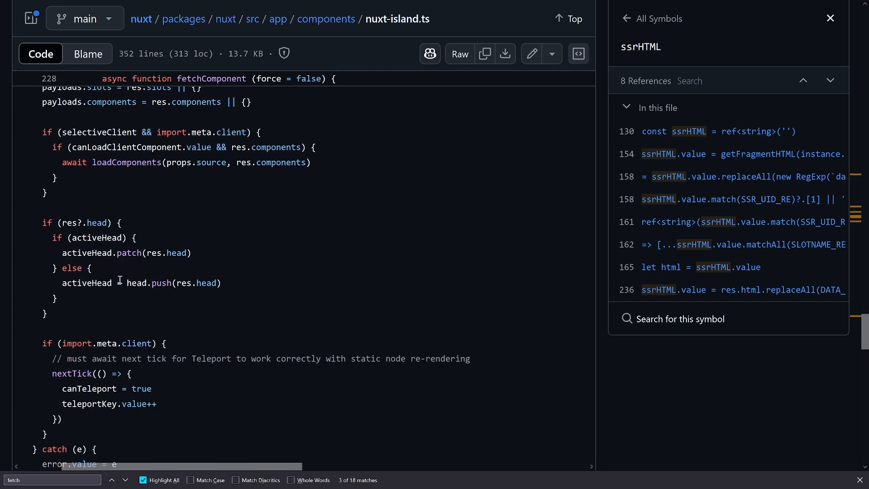
scroll(down, 3)
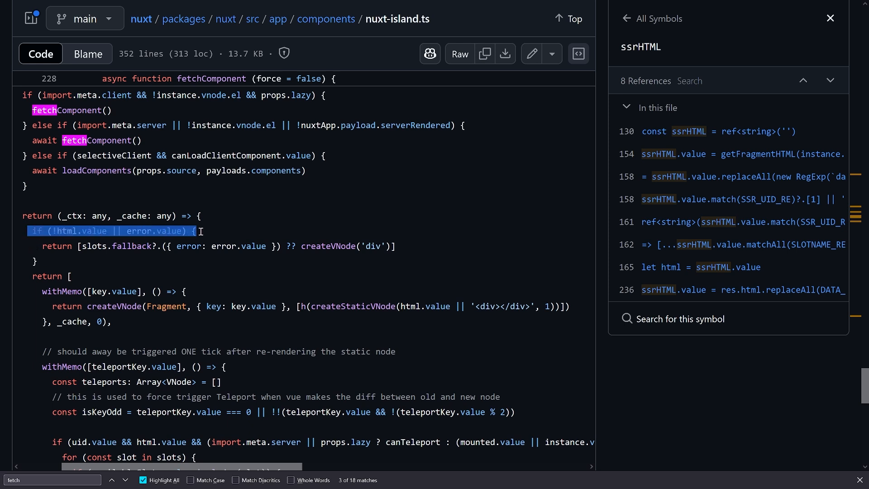
drag(203, 231, 255, 261)
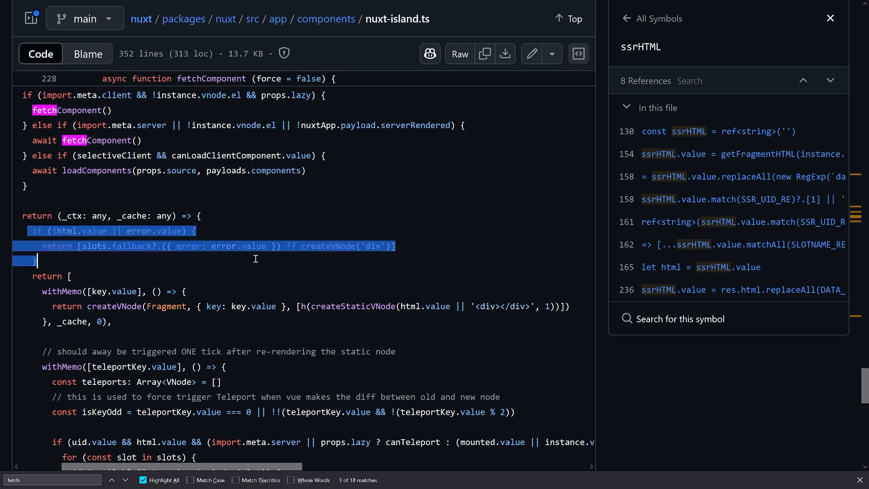
double_click(325, 246)
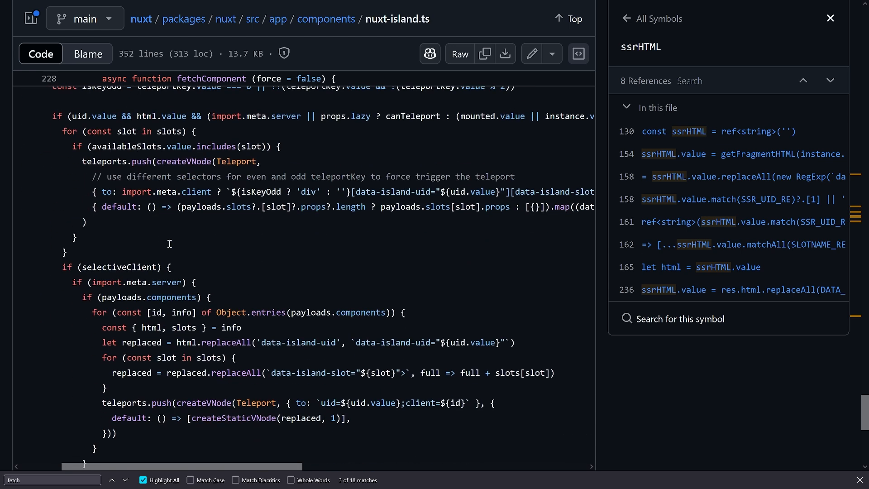
mouse_move(277, 274)
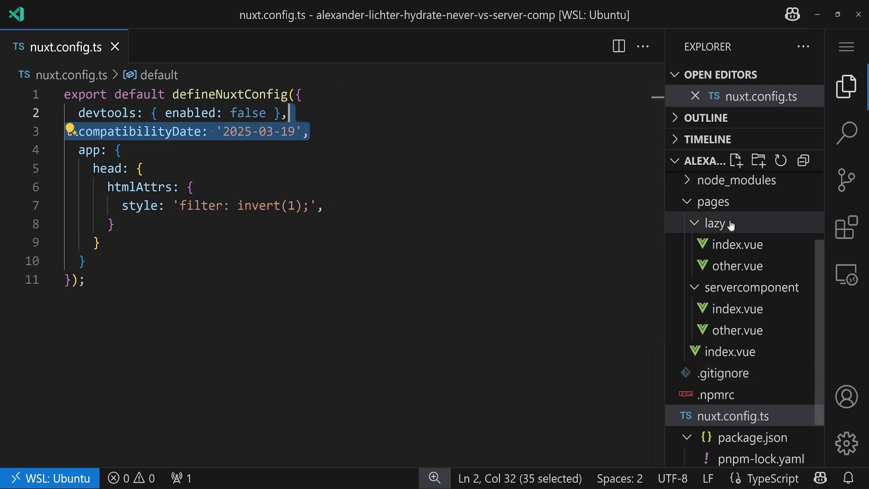
mouse_move(733, 351)
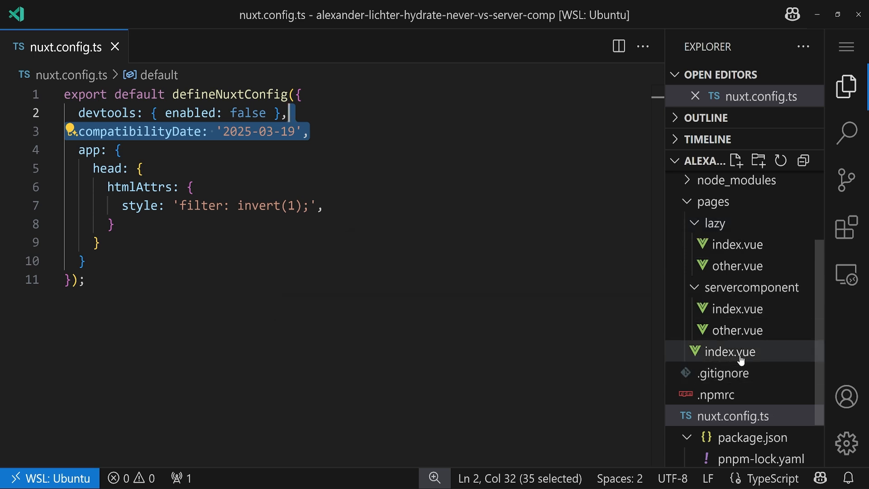
Browse pages/index.vue, lazy/index.vue (no-prefetch link), lazy/other.vue and servercomponent/index.vue
double_click(724, 349)
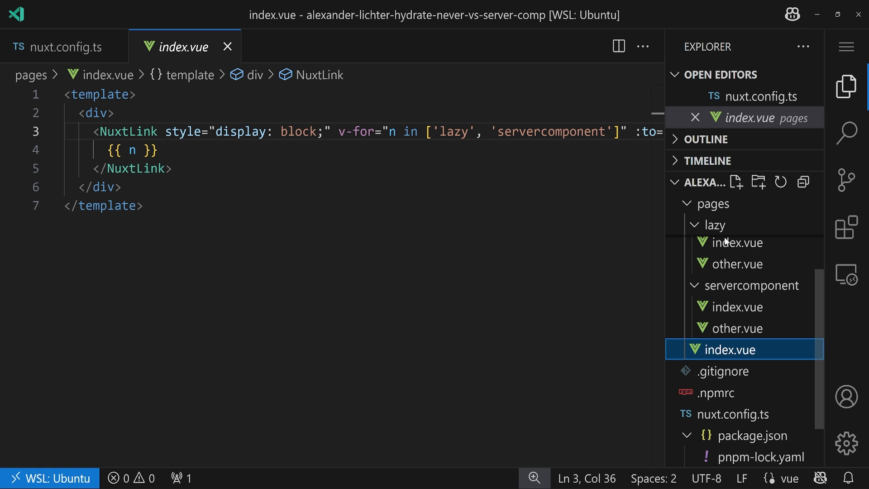
click(737, 243)
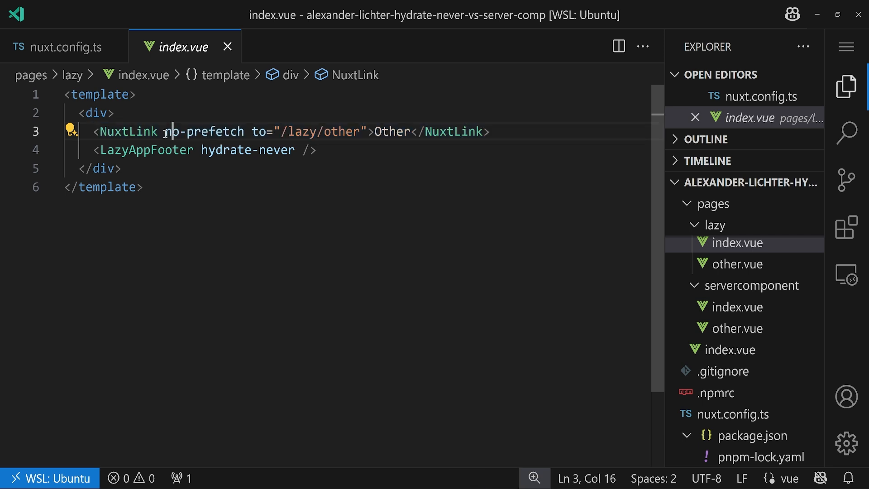
double_click(204, 131)
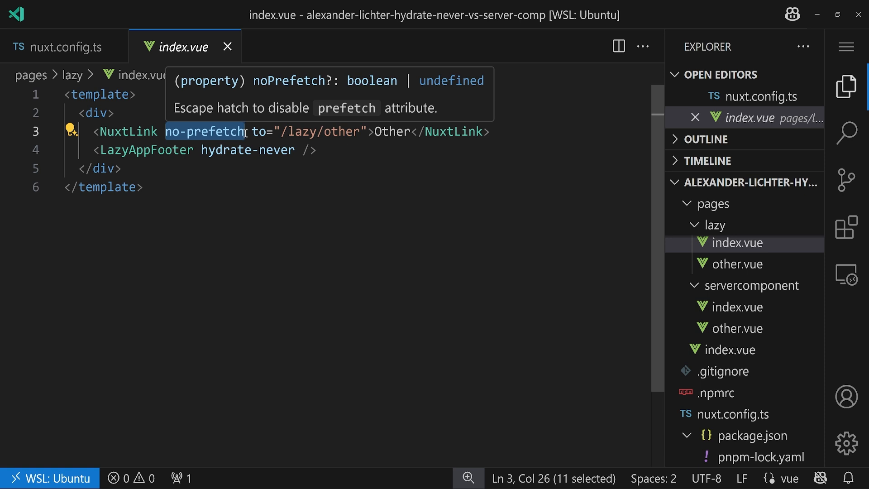
mouse_move(241, 188)
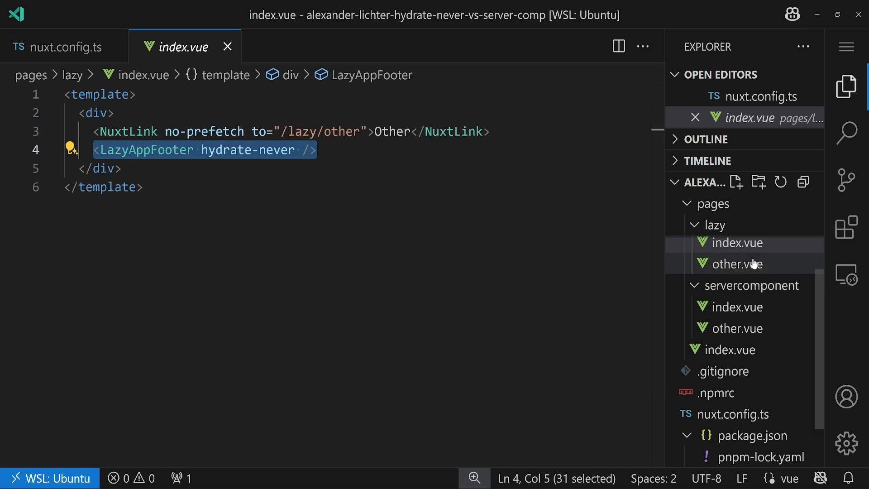
click(737, 264)
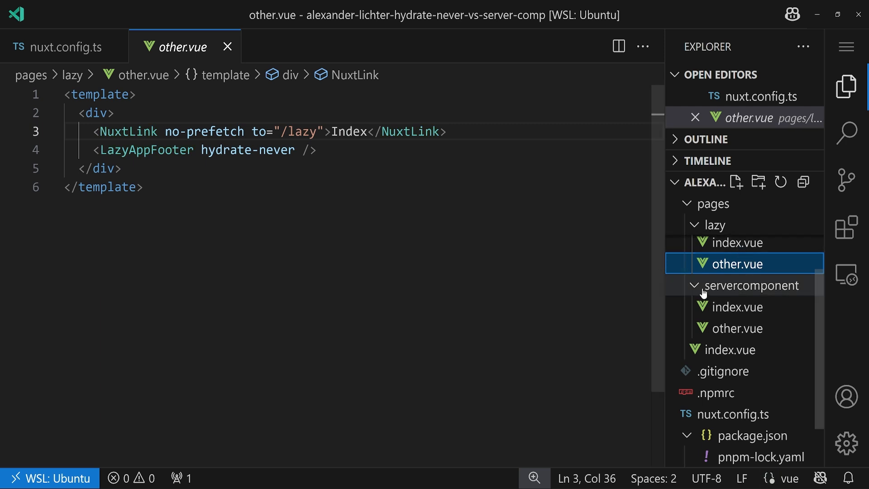
mouse_move(735, 307)
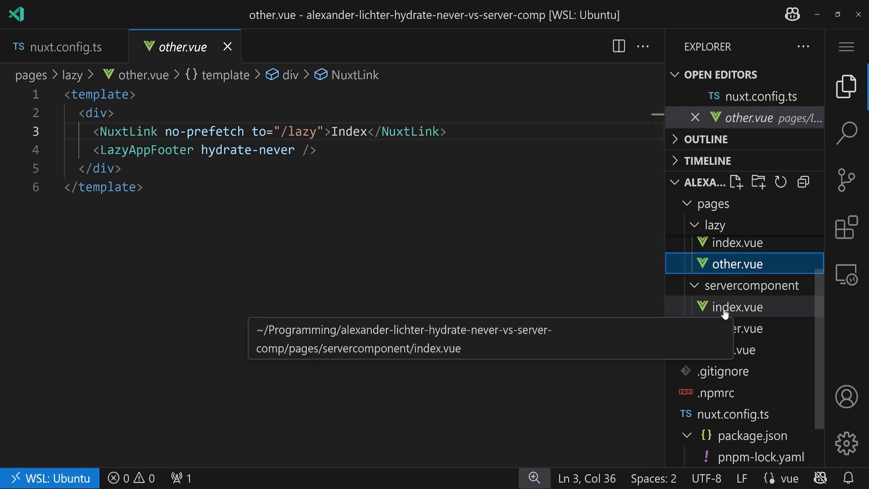
click(737, 307)
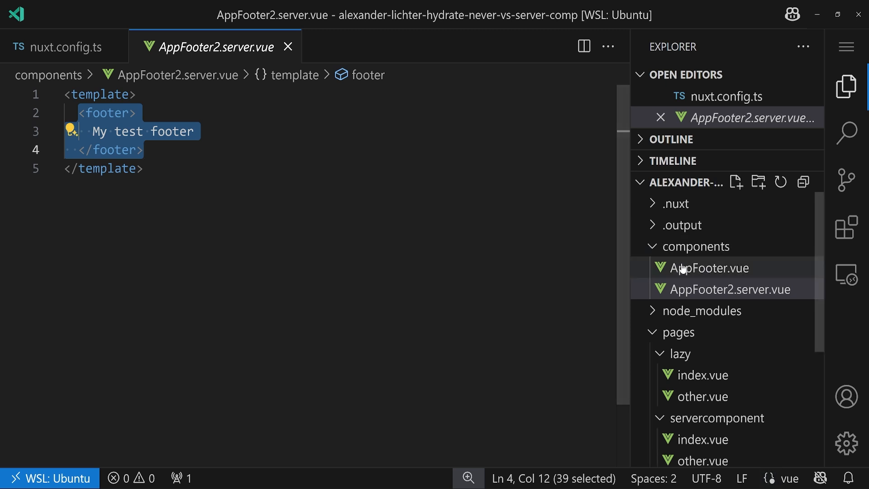
click(713, 267)
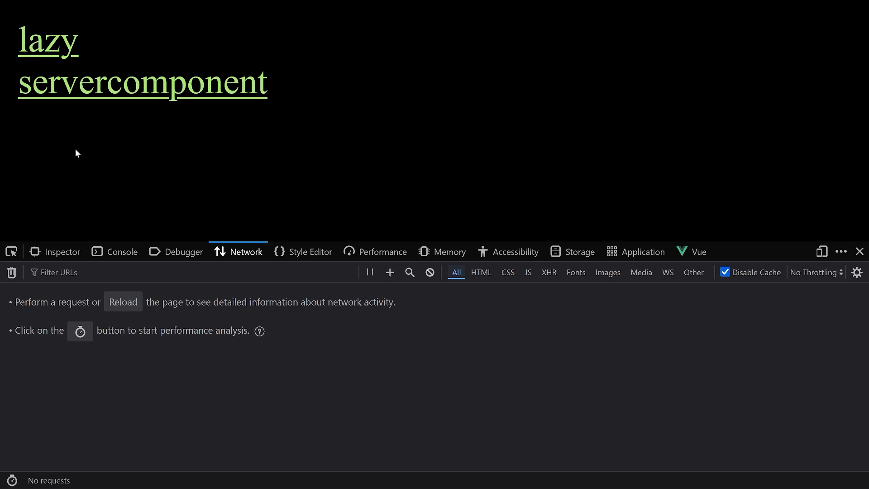
mouse_move(79, 151)
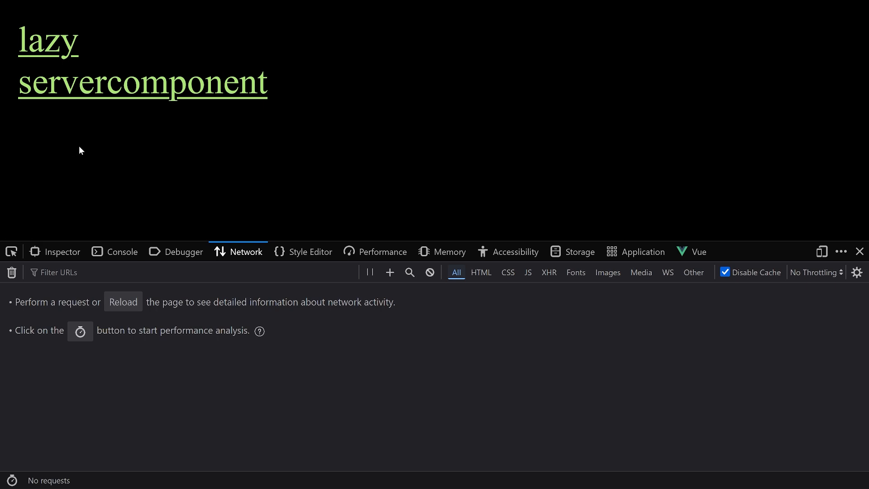
mouse_move(309, 170)
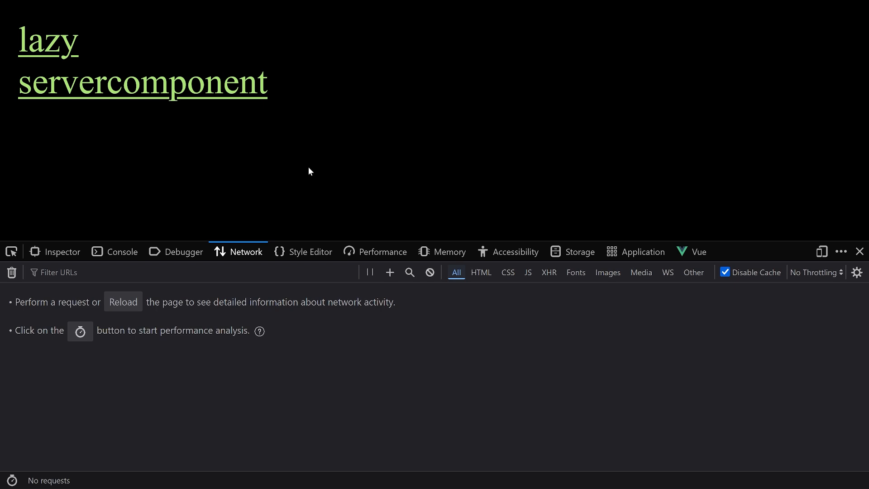
mouse_move(70, 49)
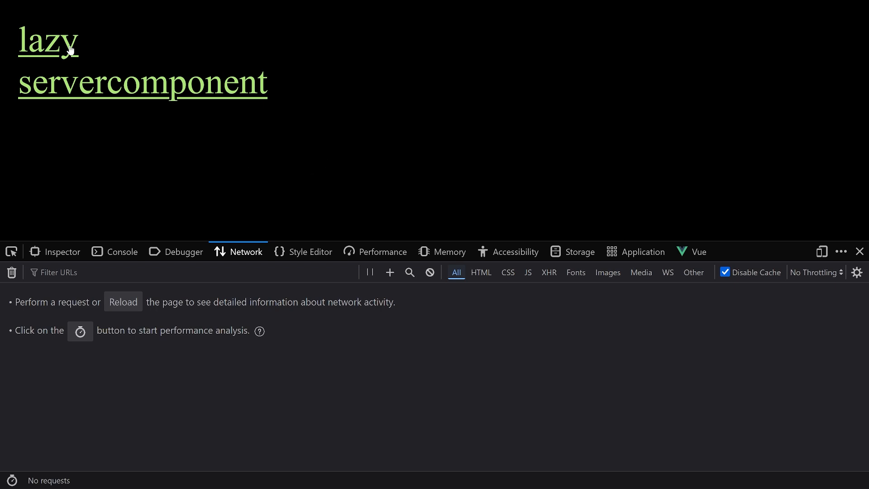
mouse_move(103, 180)
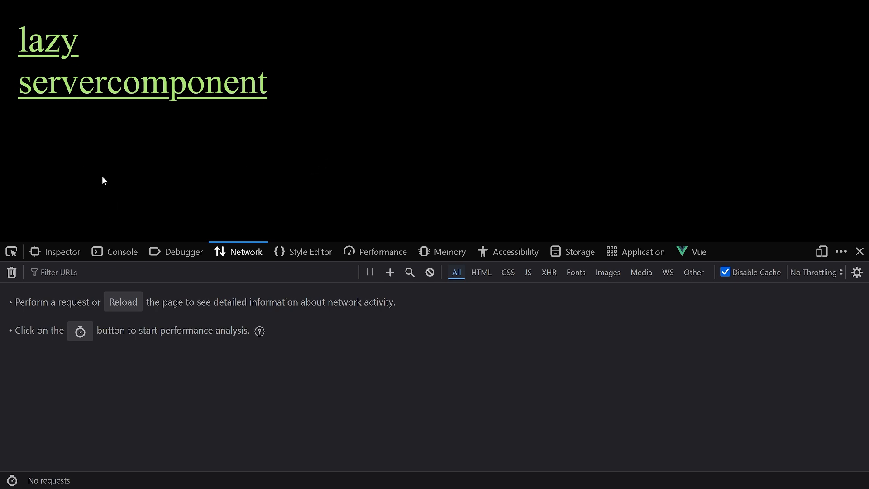
mouse_move(62, 53)
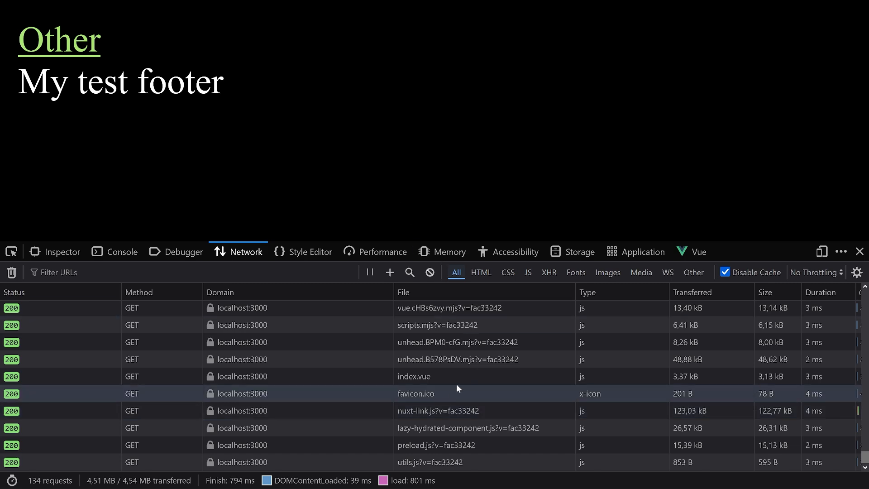
Filter Firefox's network requests by 'Appfoote'
scroll(down, 3)
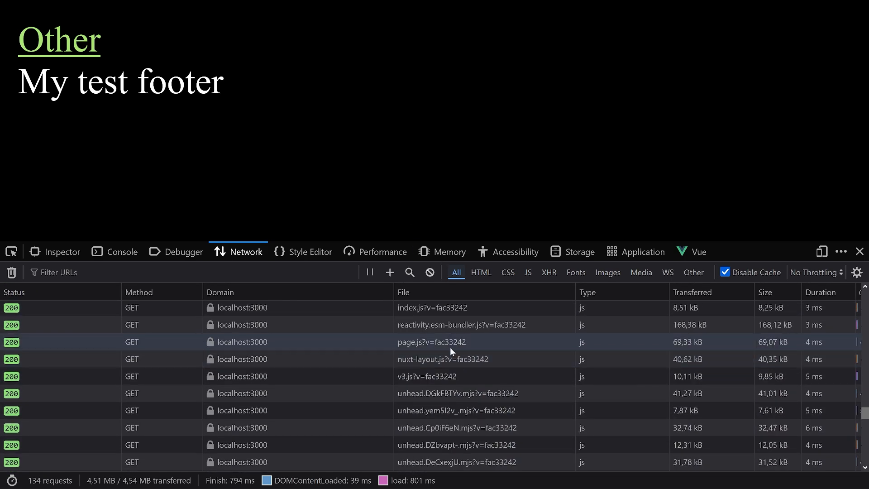
click(188, 272)
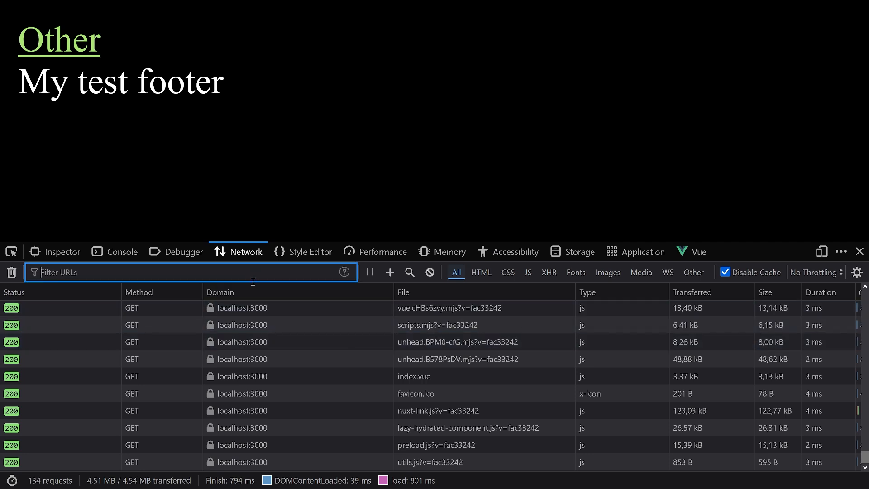
text(Appfooter)
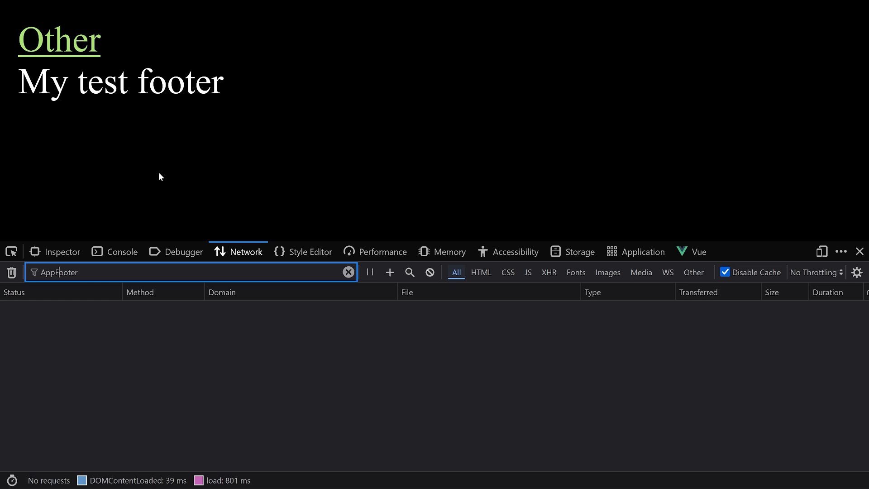
mouse_move(178, 199)
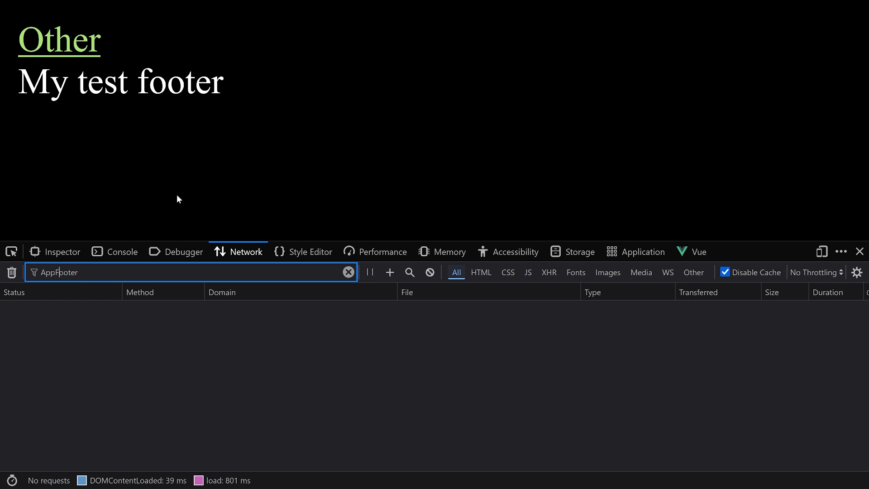
mouse_move(60, 52)
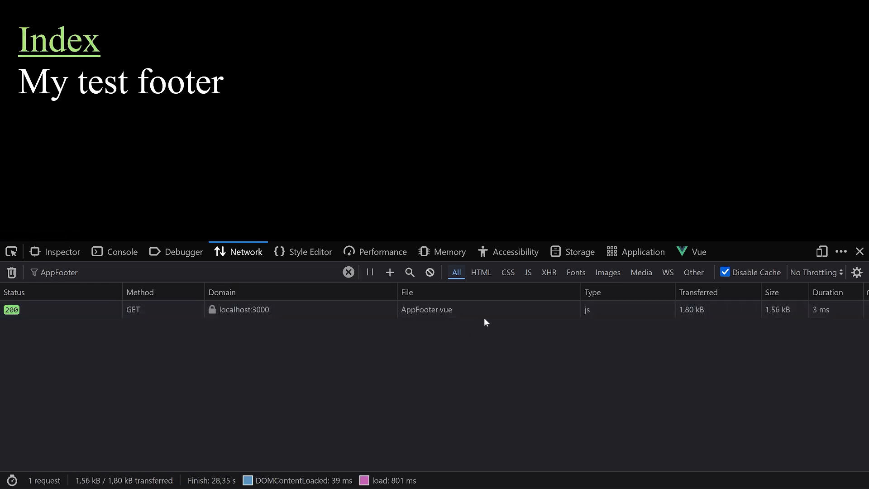
mouse_move(472, 383)
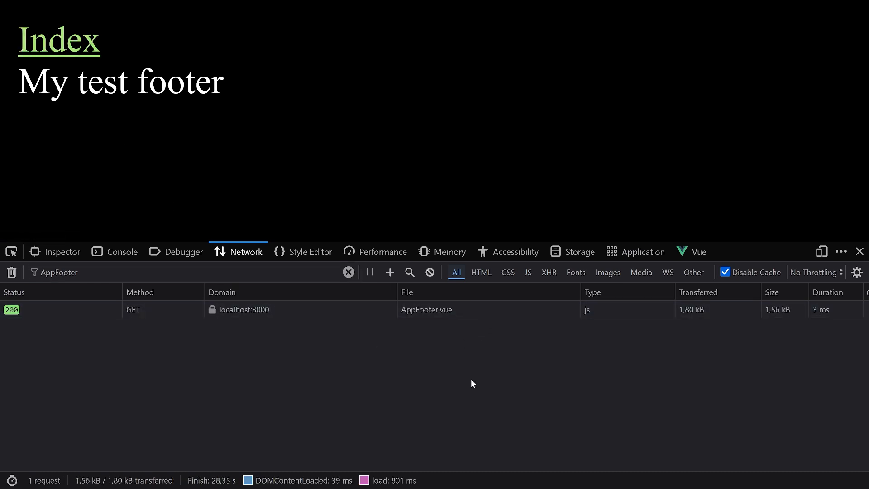
mouse_move(476, 368)
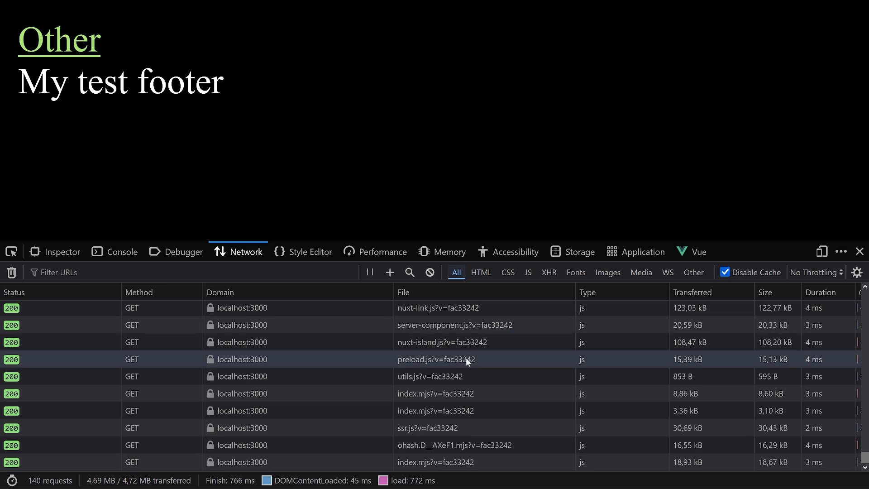
Filter the network log by 'AppFooter', then by 'server-com'
text(A)
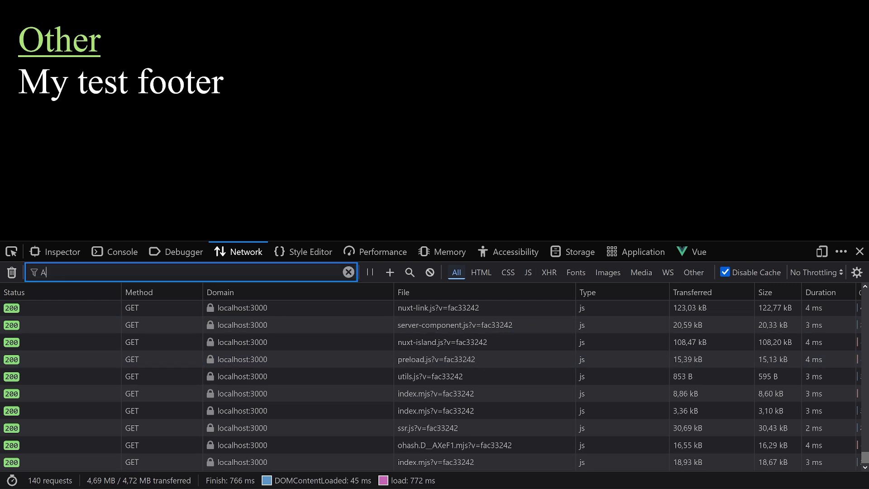
text(ppFooter)
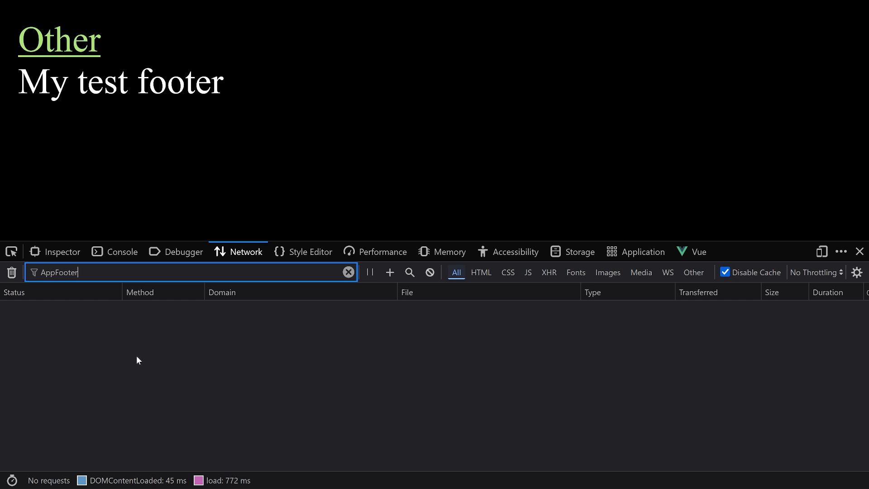
mouse_move(180, 328)
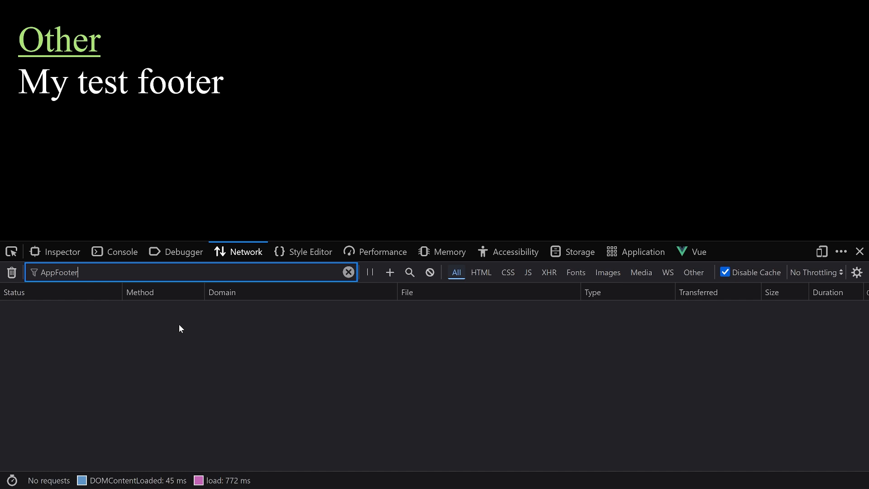
text(s)
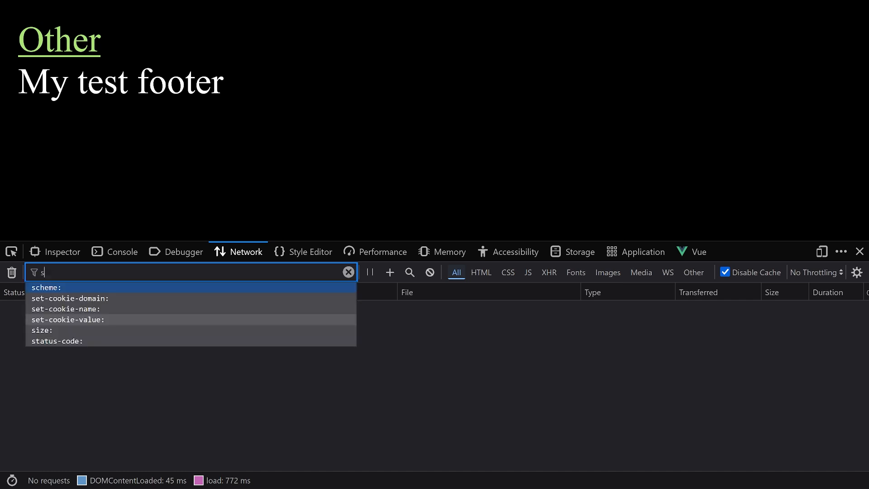
text(erver-compo)
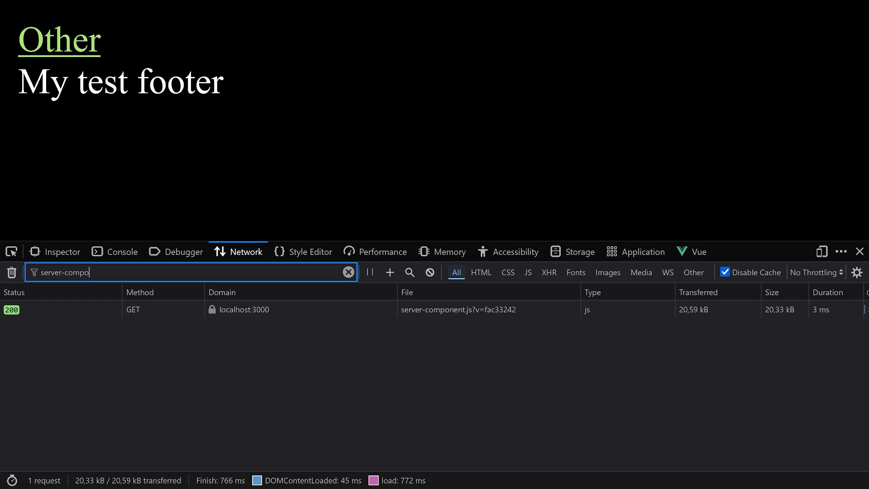
mouse_move(468, 346)
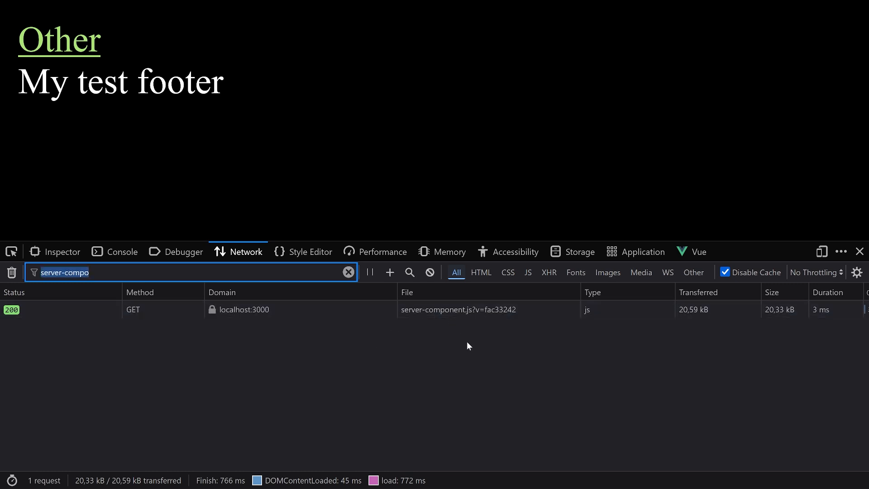
Clear the filter text, show only XHR requests, and empty the network log
click(348, 272)
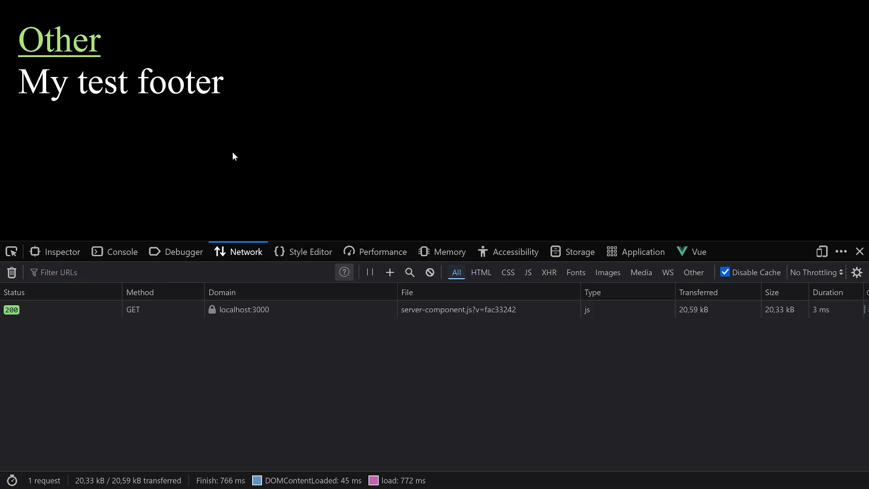
click(548, 272)
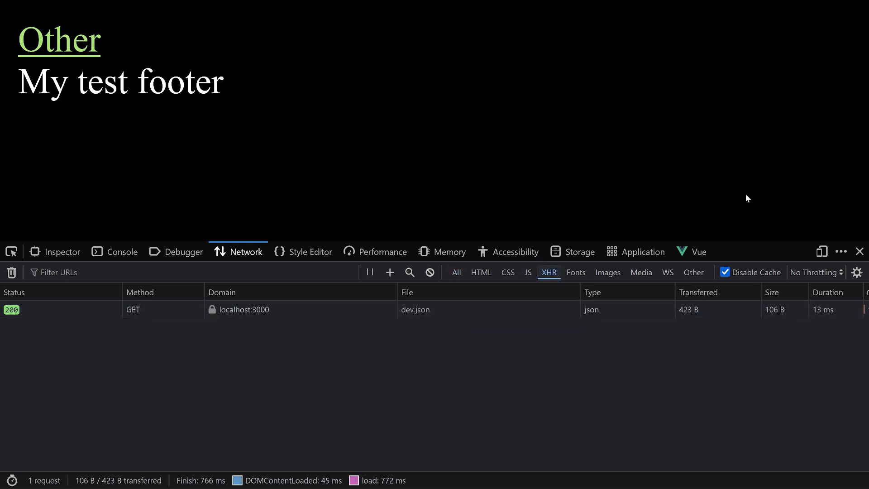
mouse_move(210, 136)
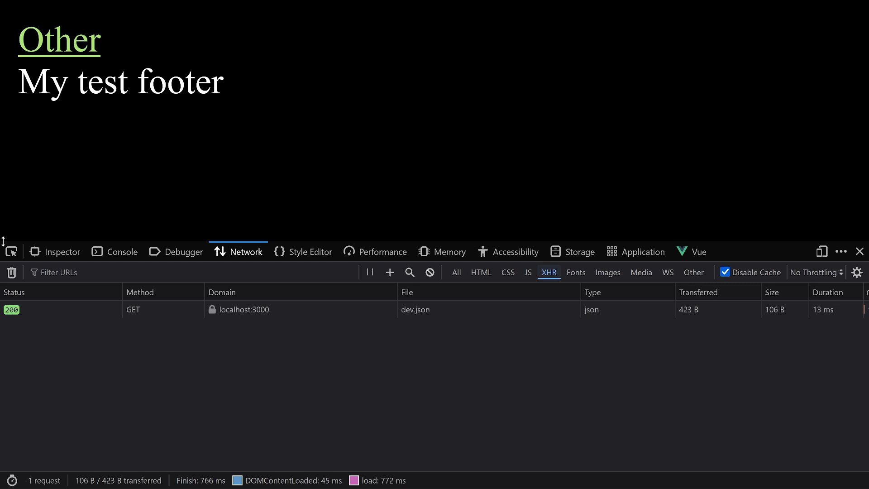
click(12, 272)
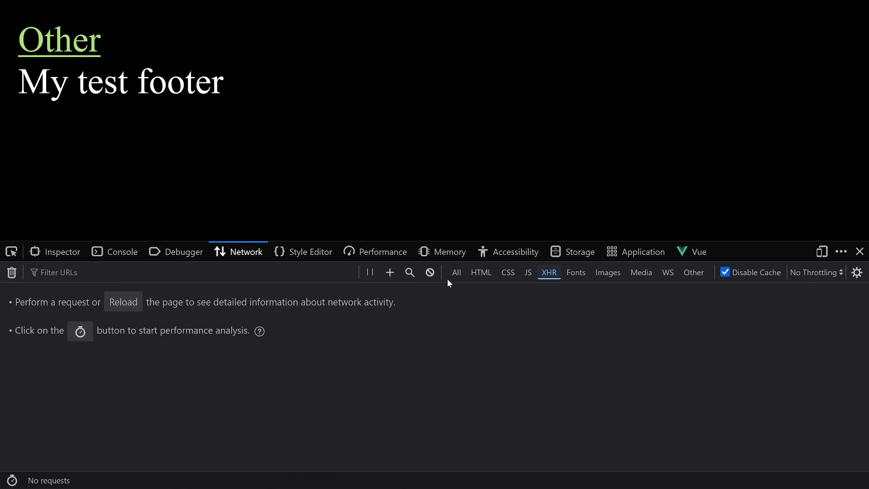
Switch the network request category back to All
click(456, 272)
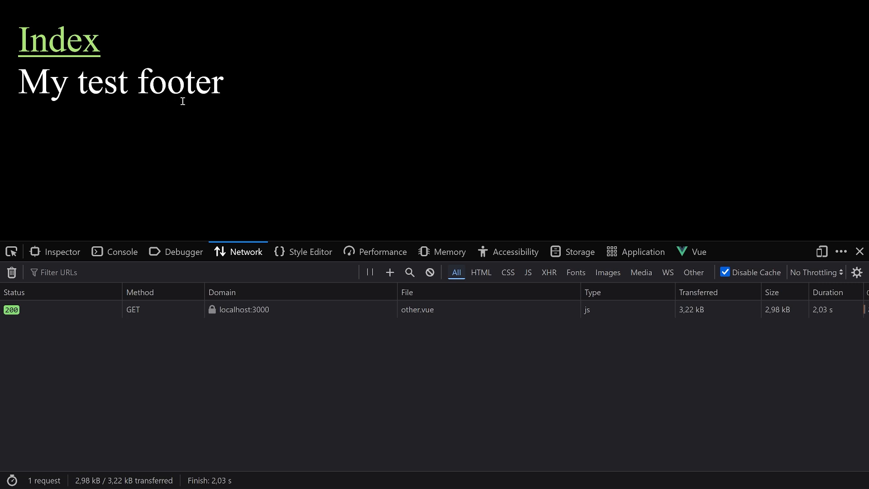
mouse_move(172, 145)
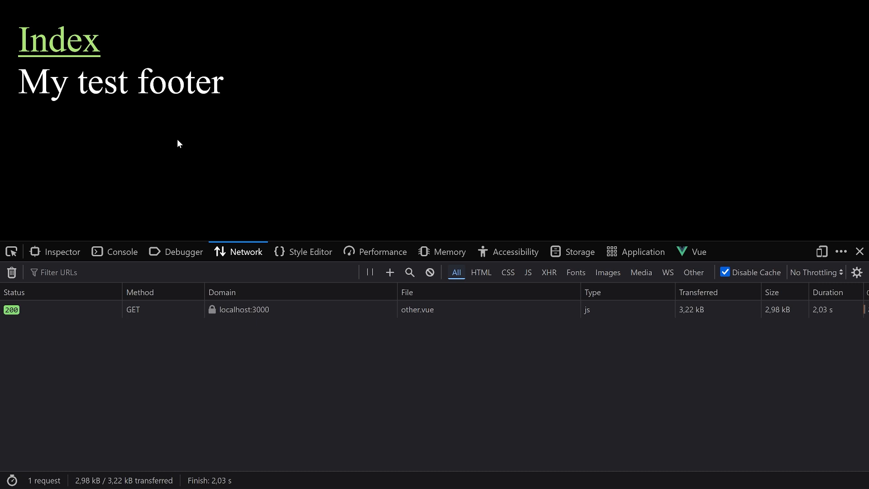
mouse_move(181, 134)
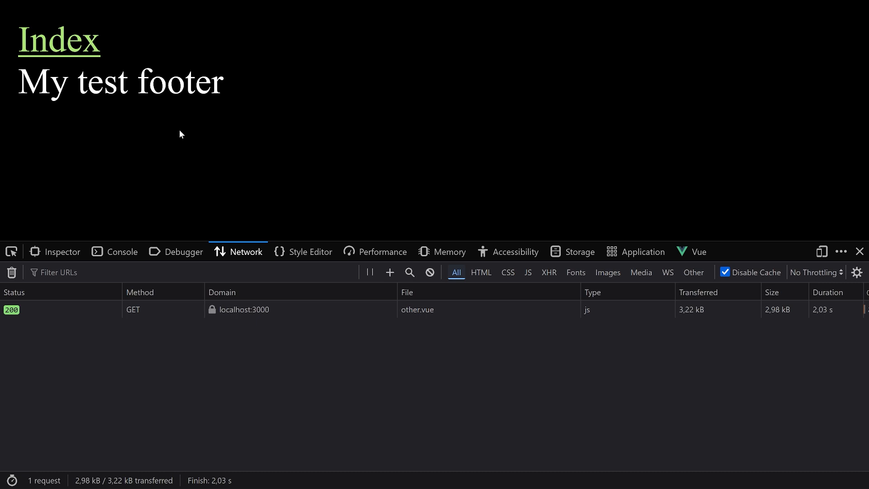
mouse_move(189, 127)
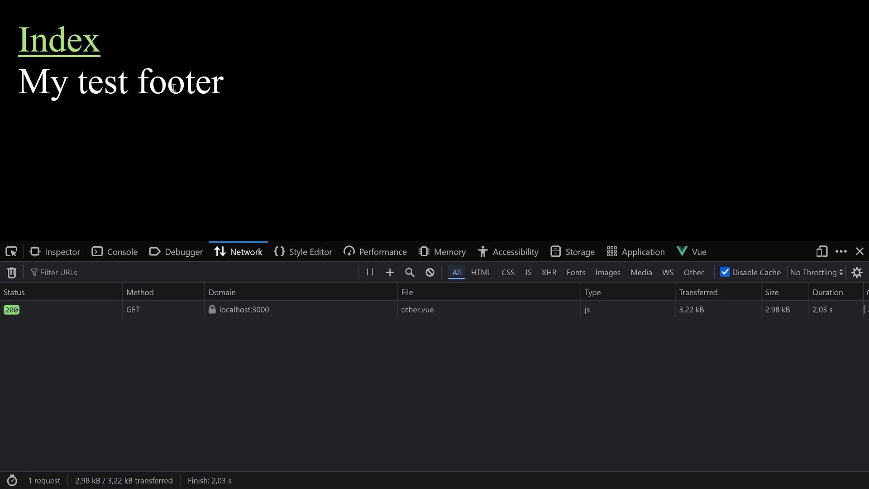
mouse_move(201, 176)
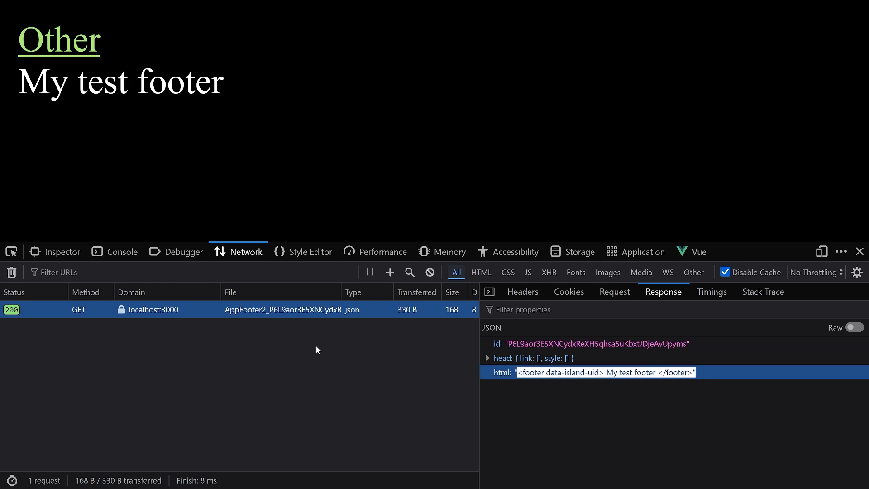
mouse_move(350, 163)
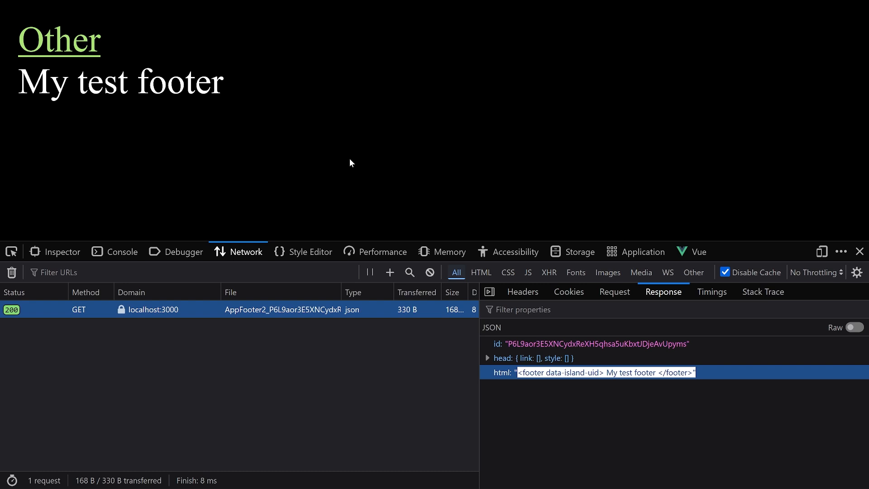